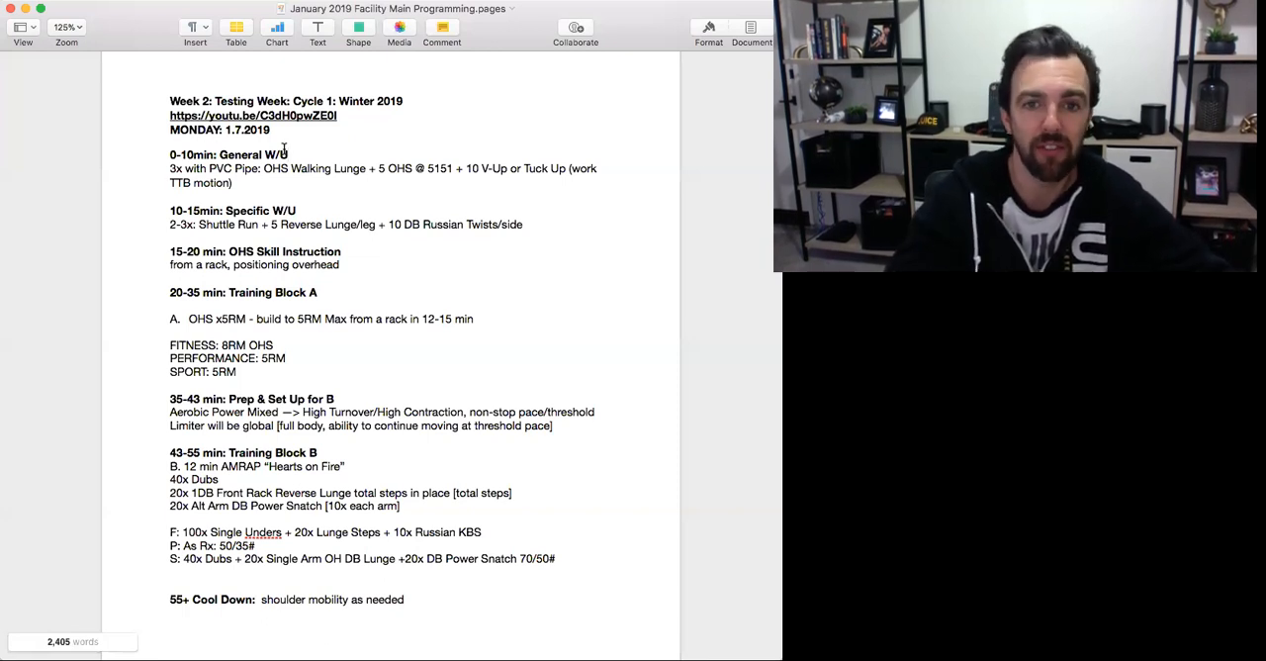
scroll(down, 3)
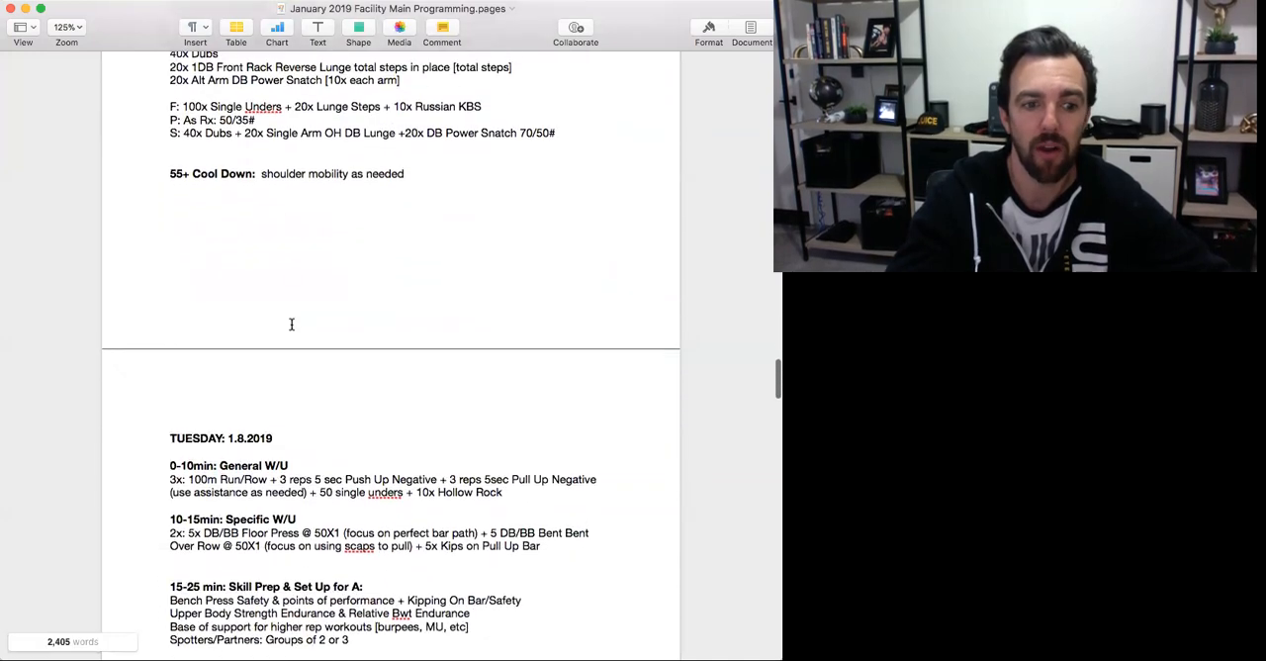